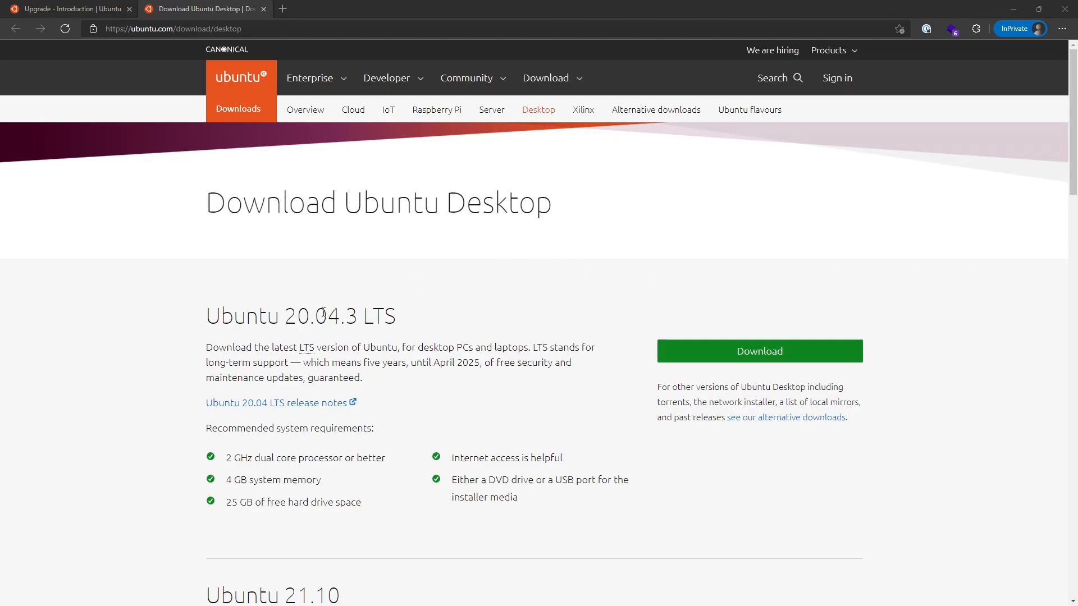
Review the Ubuntu Desktop download page, noting the 20.04 LTS and 21.10 release numbers
{"action": "double_click", "coordinate": [313, 315]}
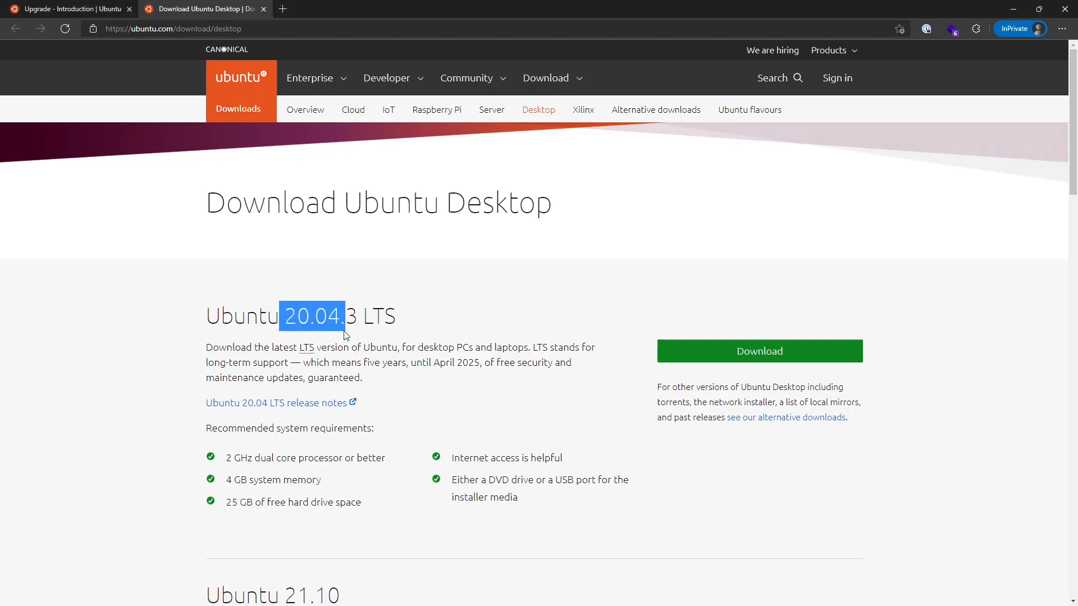
{"action": "scroll", "scroll_direction": "down", "scroll_amount": 3}
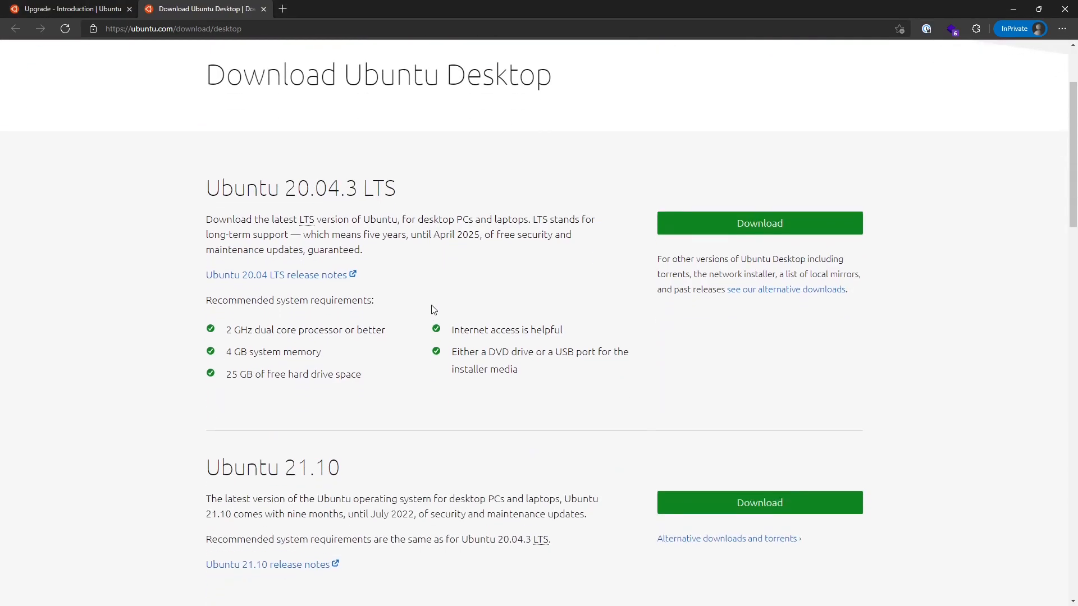
{"action": "scroll", "scroll_direction": "down", "scroll_amount": 3}
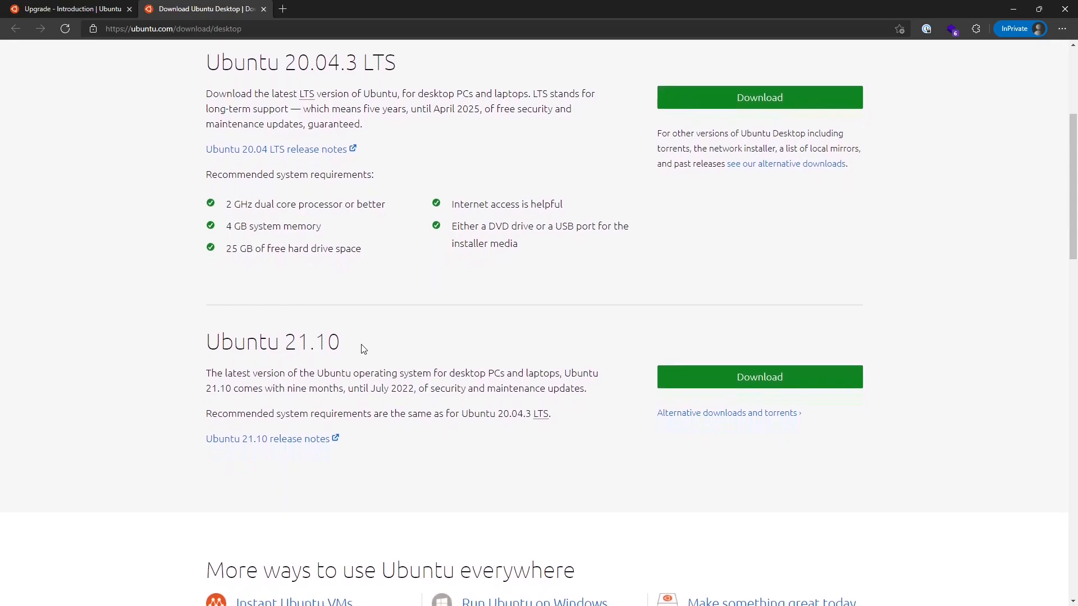
{"action": "double_click", "coordinate": [311, 341]}
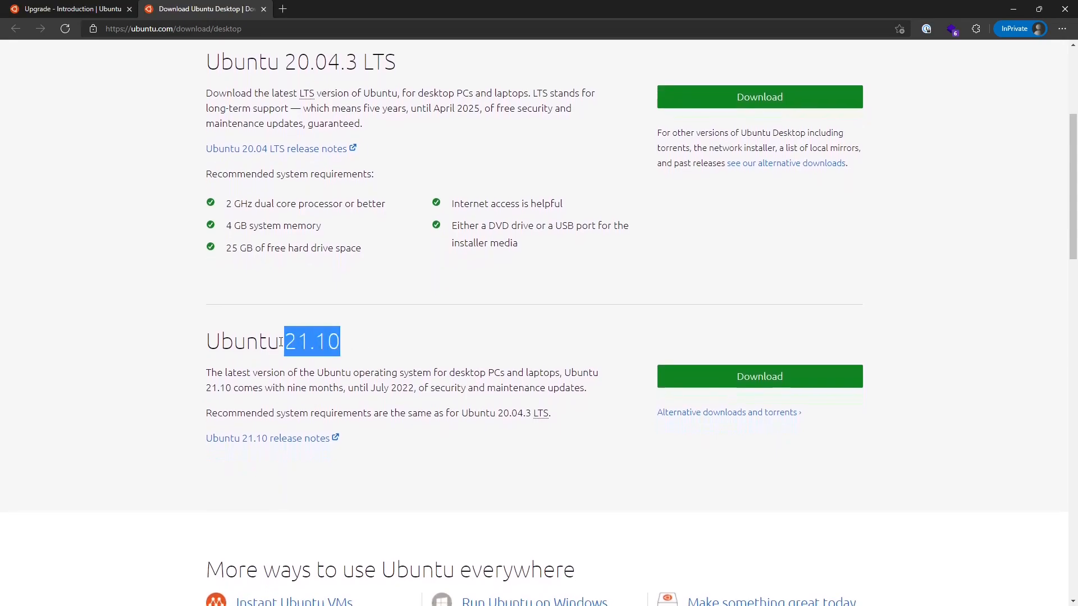
{"action": "left_click", "coordinate": [209, 350]}
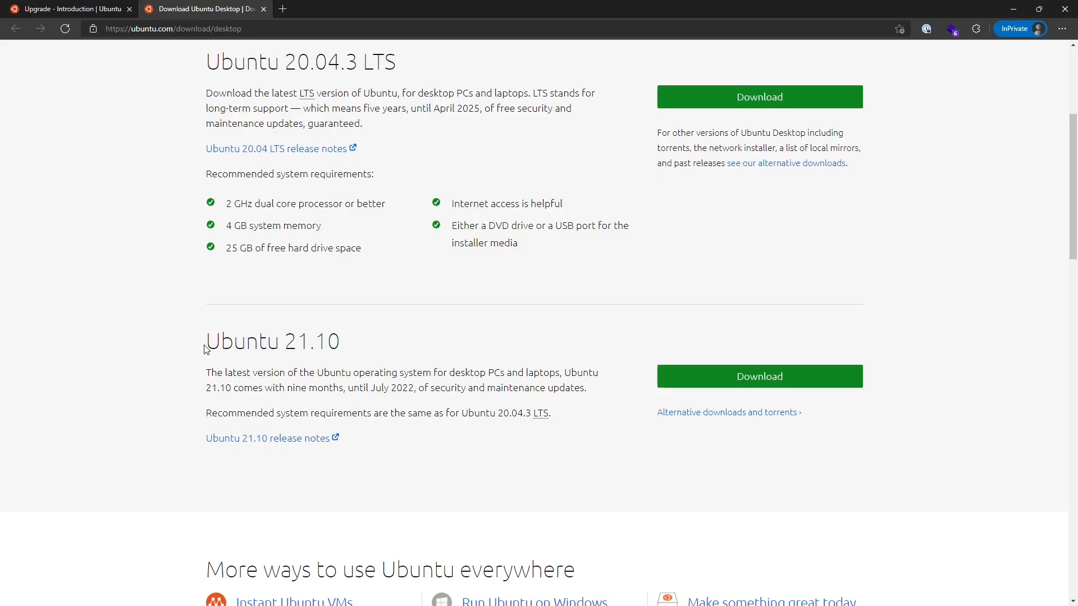
{"action": "scroll", "scroll_direction": "up", "scroll_amount": 3}
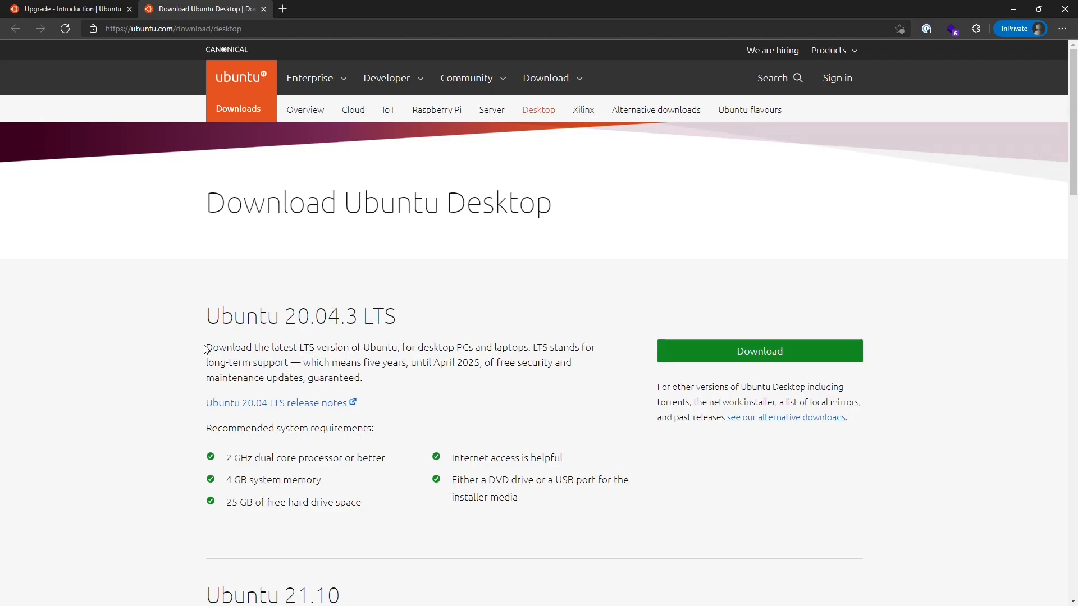
Read the Ubuntu upgrading guide down to its sudo do-release-upgrade instructions
{"action": "left_click", "coordinate": [545, 78]}
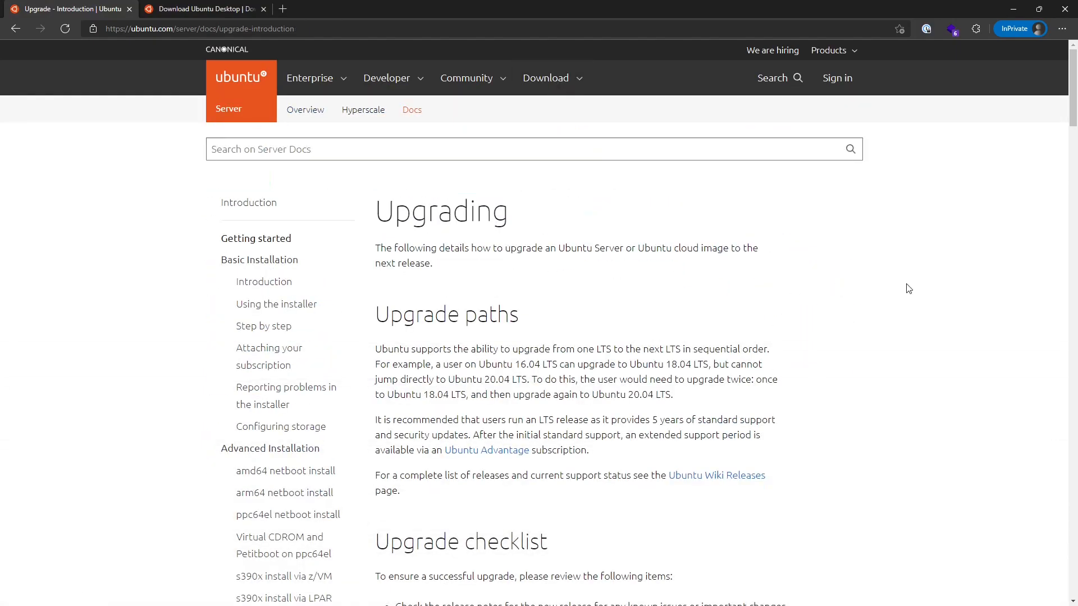
{"action": "scroll", "scroll_direction": "down", "scroll_amount": 3}
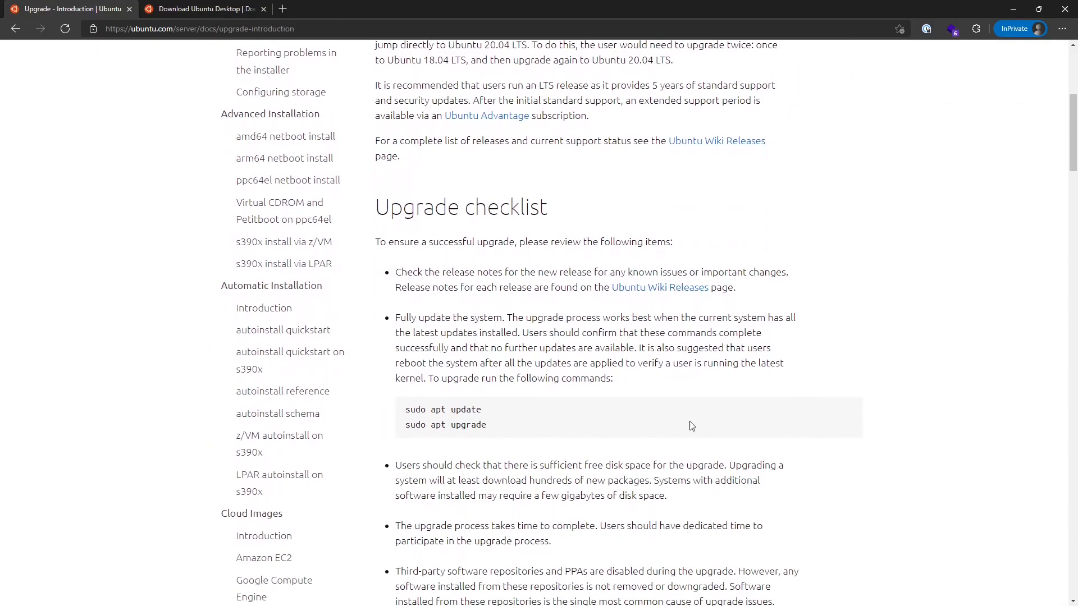
{"action": "scroll", "scroll_direction": "up", "scroll_amount": 3}
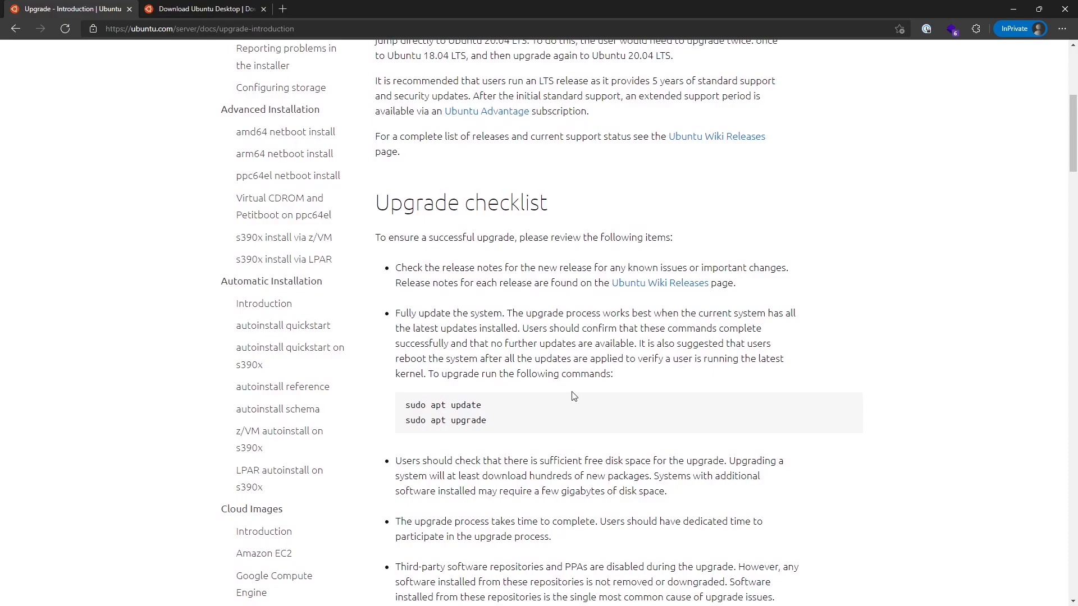
{"action": "scroll", "scroll_direction": "down", "scroll_amount": 3}
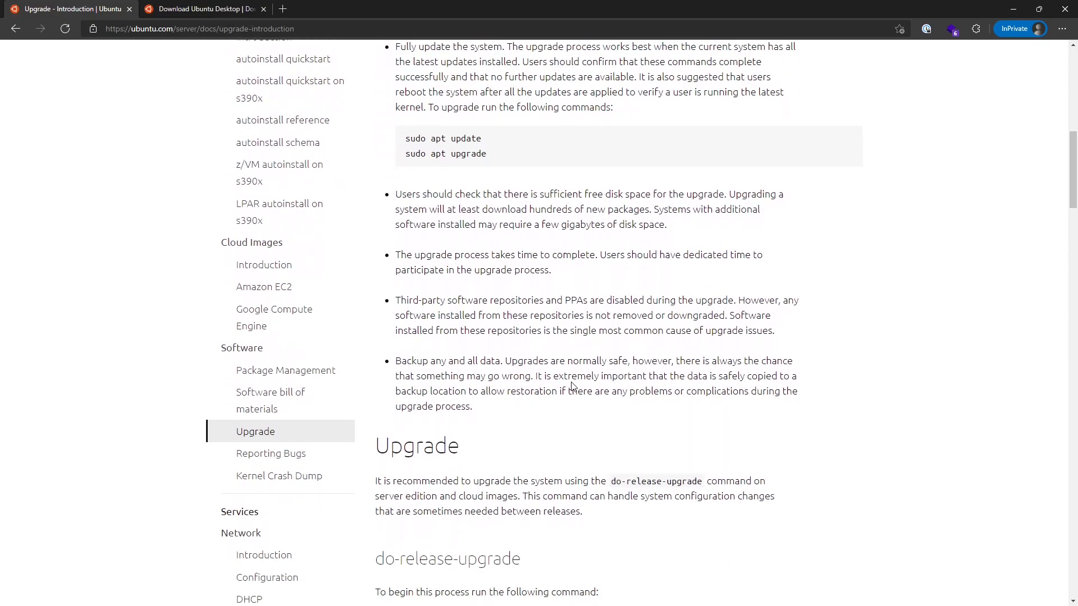
{"action": "scroll", "scroll_direction": "down", "scroll_amount": 3}
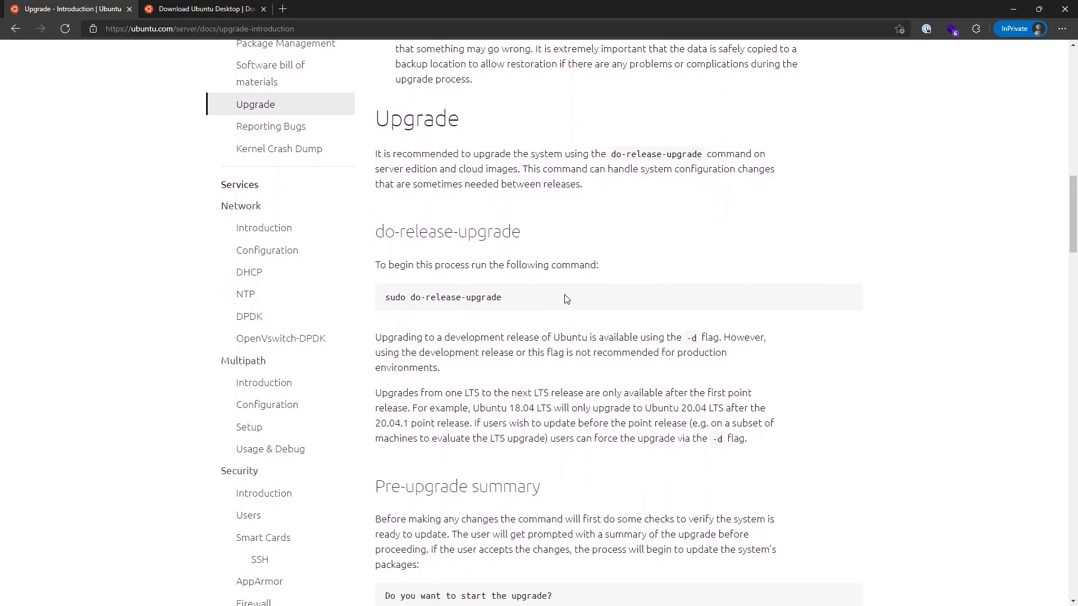
{"action": "mouse_move", "coordinate": [614, 336]}
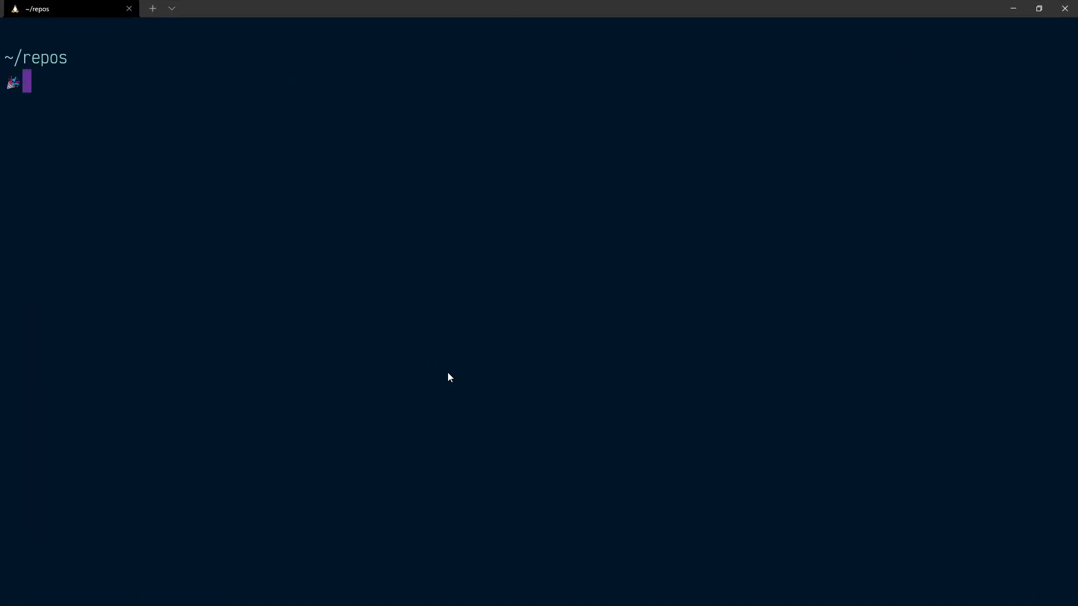
Check the installed release with lsb_release -a, confirming Ubuntu 20.04.3 LTS focal
{"action": "type", "text": "lsb_release -a"}
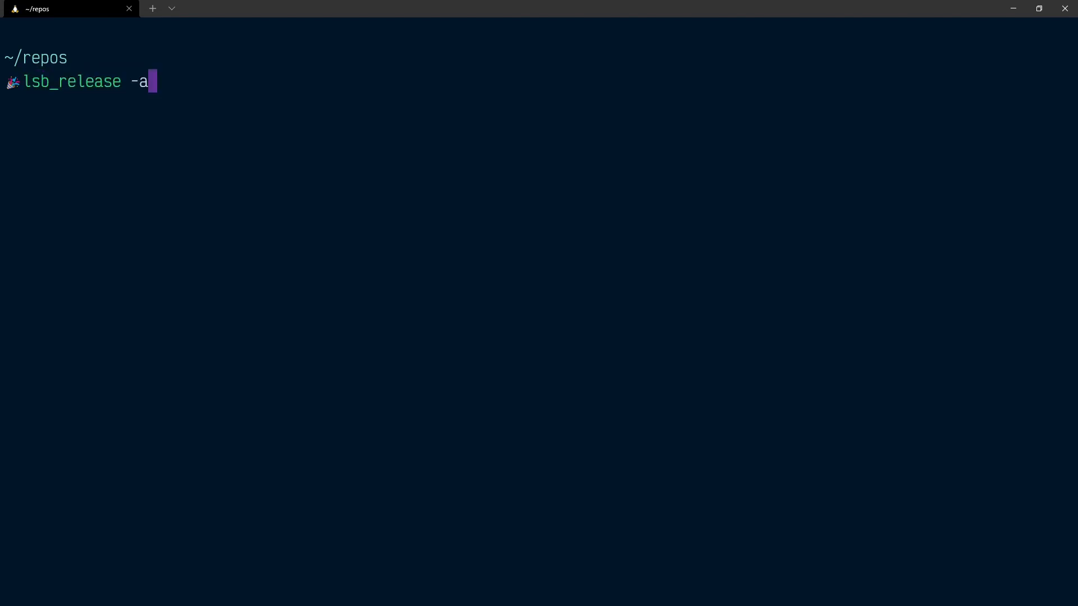
{"action": "key", "text": "Return"}
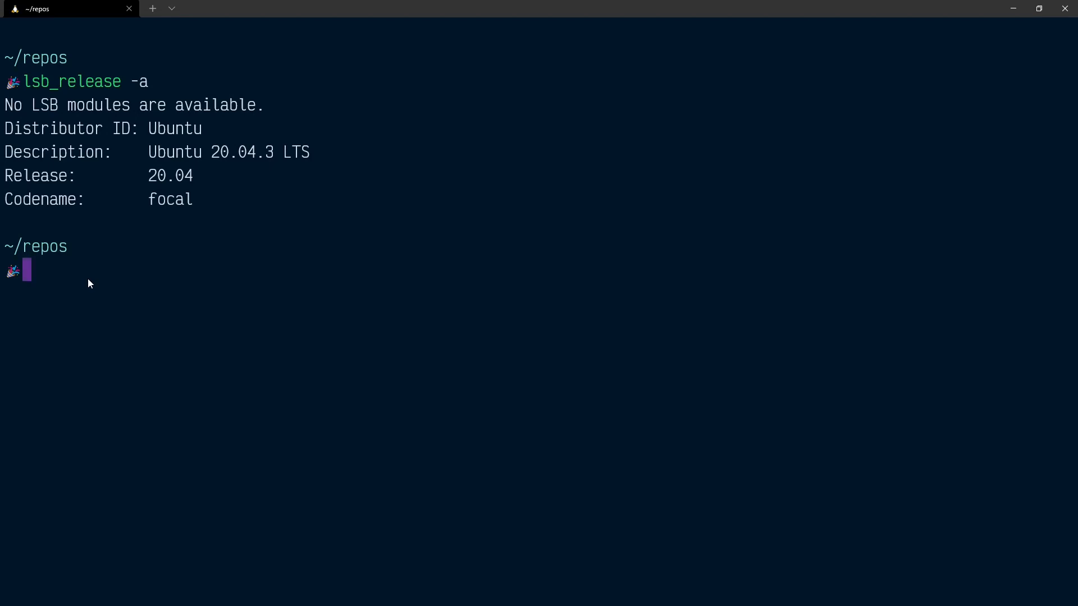
Compose a sudo nano command for /etc/update-manager/release-upgrades
{"action": "type", "text": "sudo apt update && sudo apt upgrade -y && sudo apt autoremove -y && sudo apt dist-upgrade"}
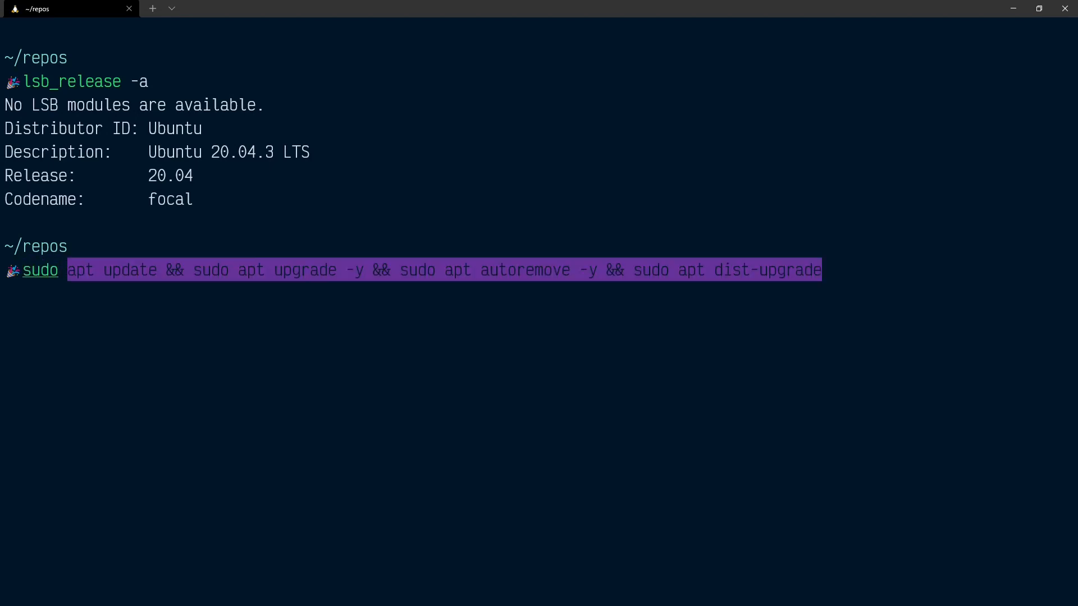
{"action": "type", "text": "nano"}
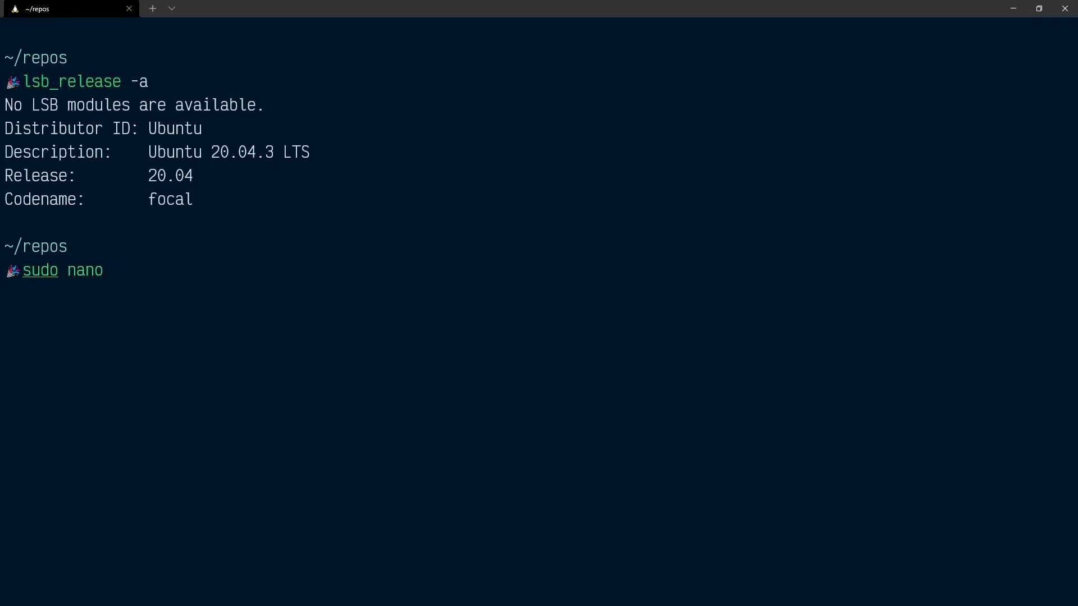
{"action": "type", "text": "/etc"}
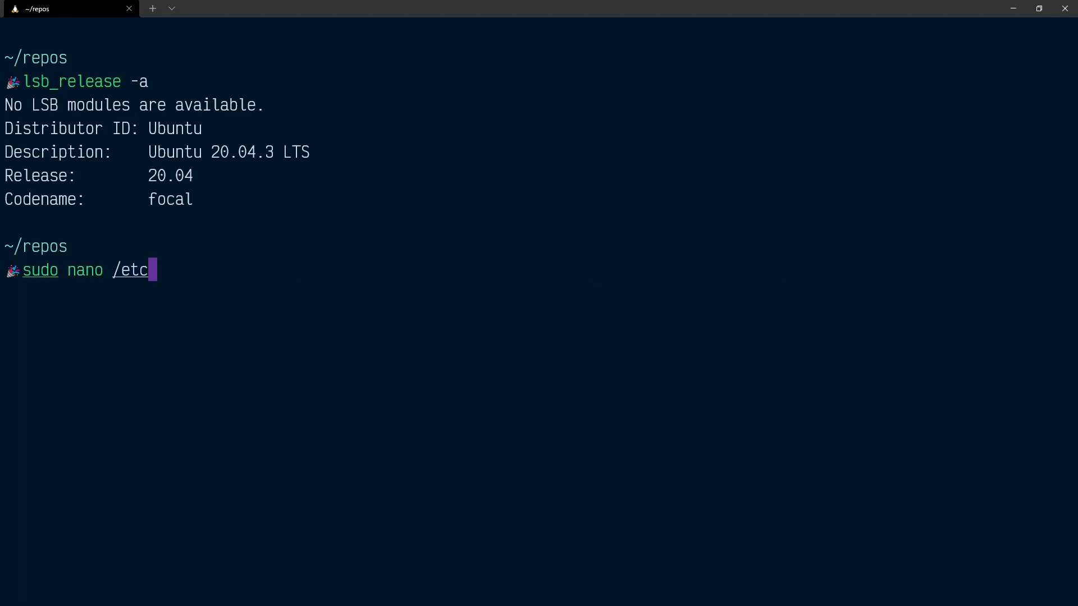
{"action": "type", "text": "/update-manager/rel"}
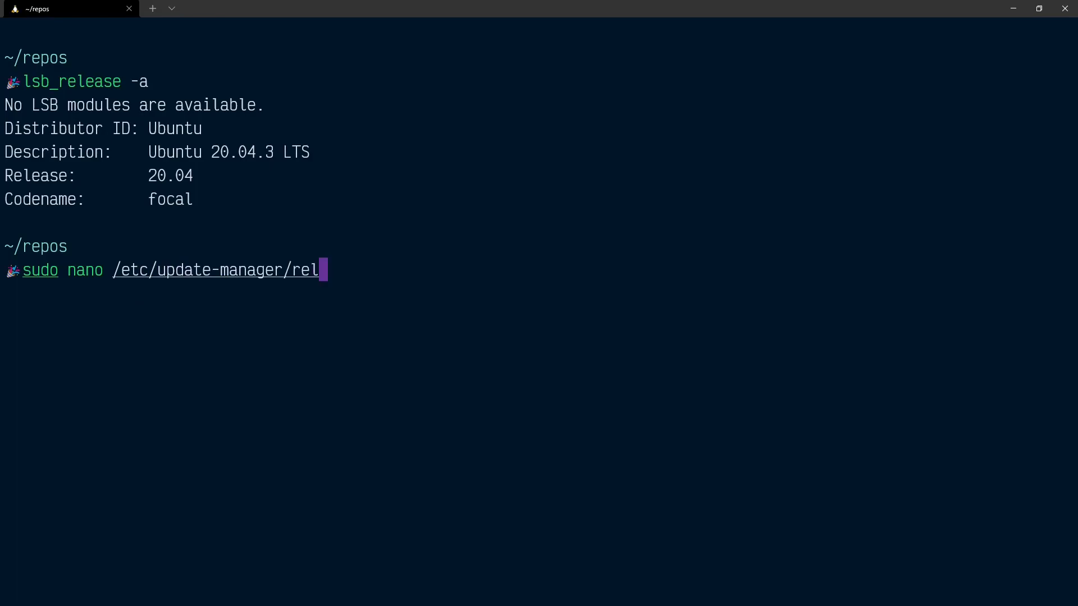
Edit release-upgrades in nano, replacing Prompt=lts with Prompt=normal
{"action": "key", "text": "Return"}
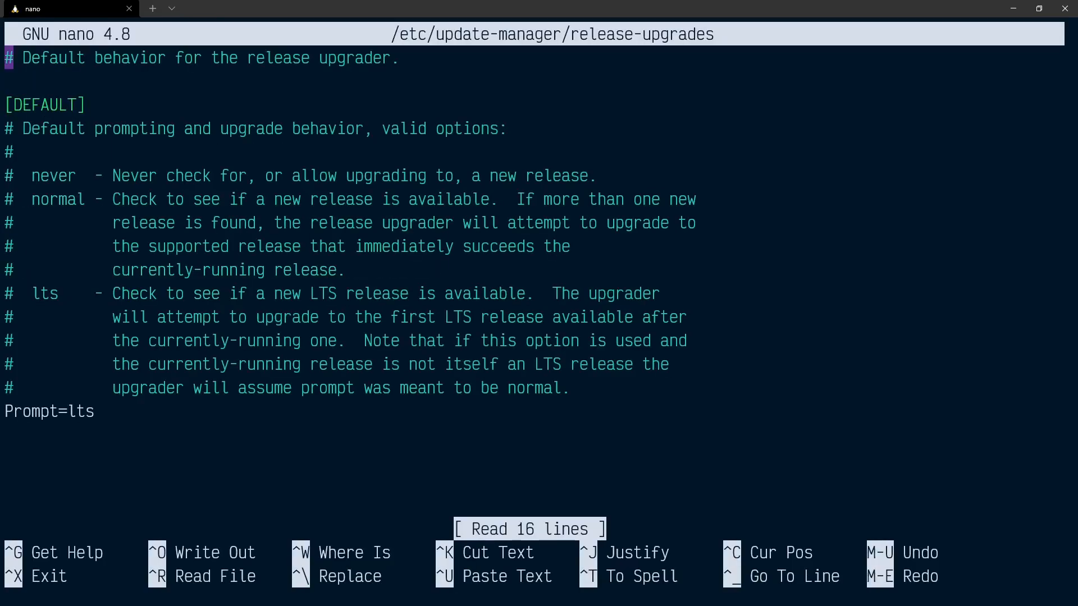
{"action": "mouse_move", "coordinate": [115, 412]}
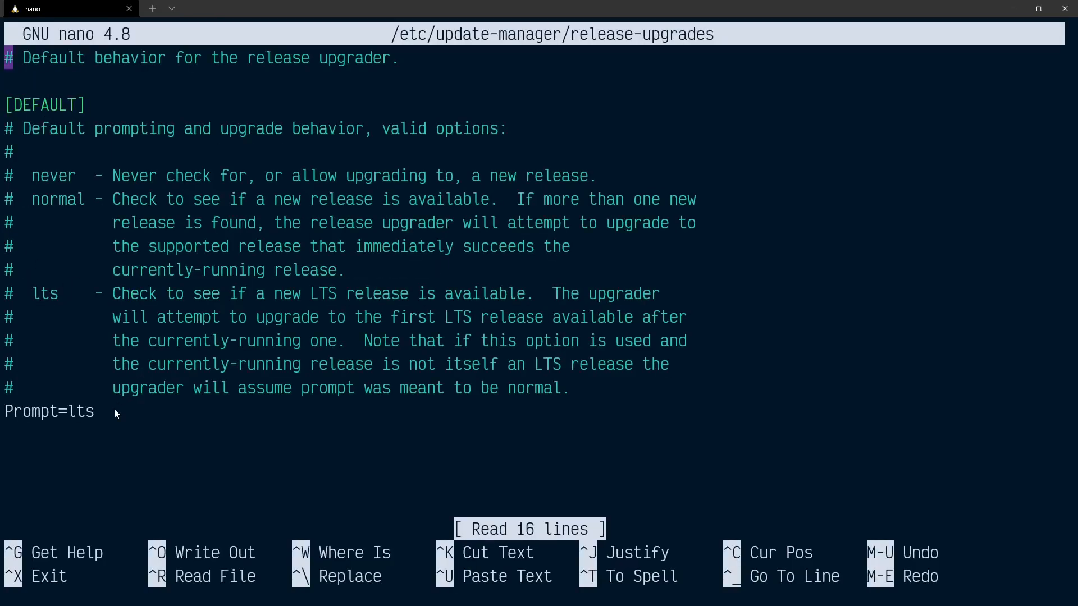
{"action": "key", "text": "BackSpace"}
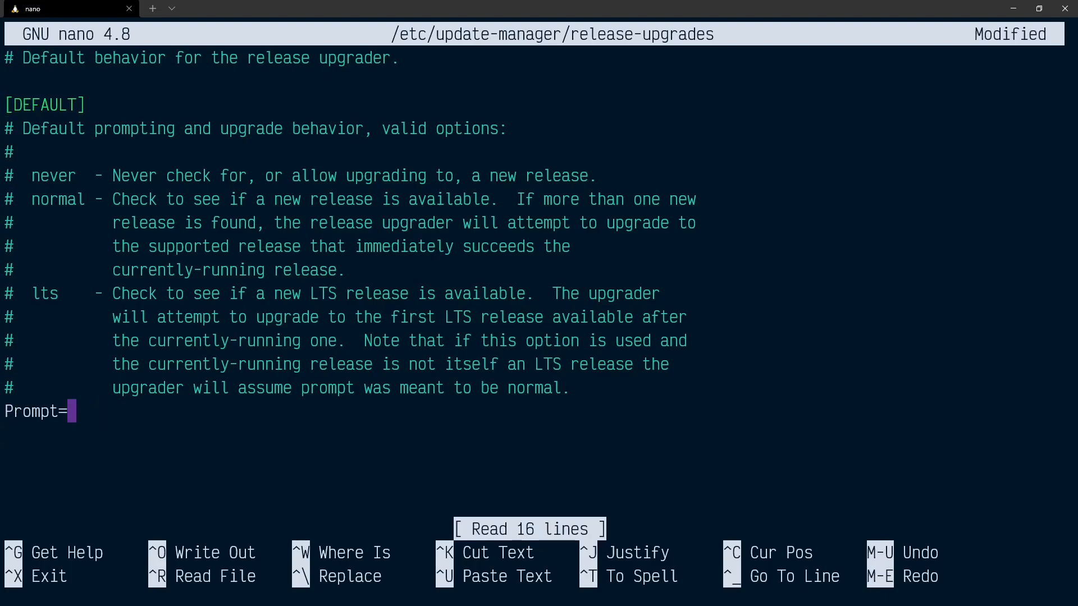
{"action": "type", "text": "normal"}
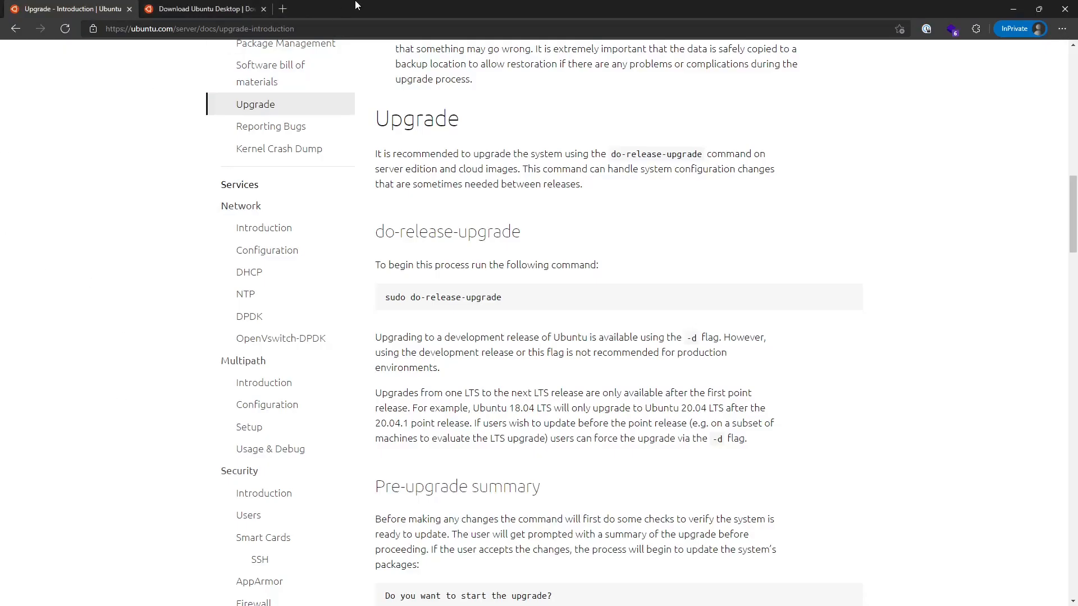
Glance at the Ubuntu Desktop 21.10 and 20.04.3 LTS sections, then return to the terminal
{"action": "left_click", "coordinate": [203, 8]}
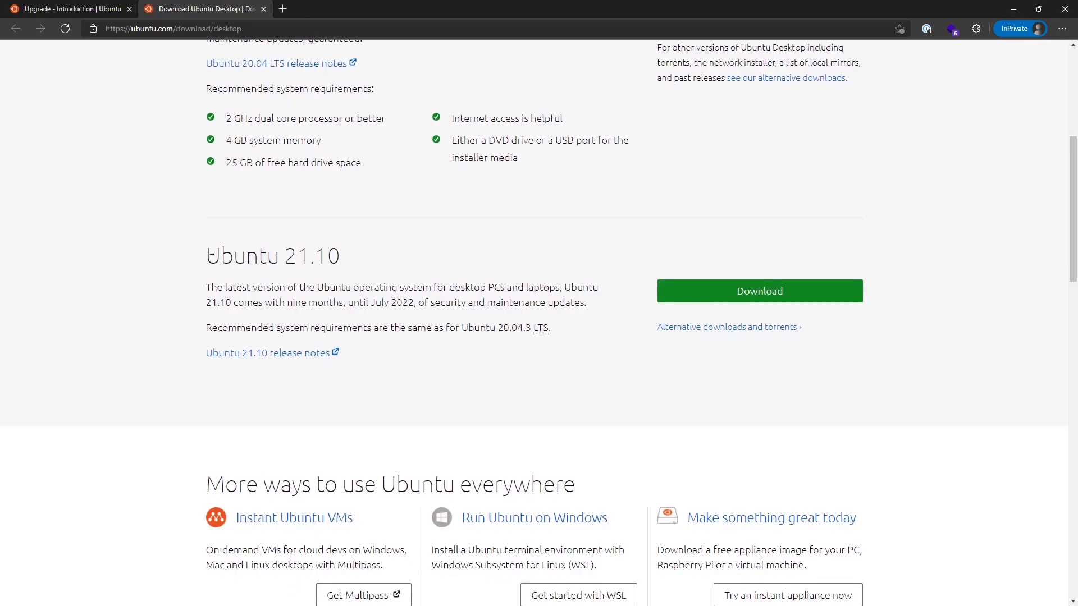
{"action": "scroll", "scroll_direction": "up", "scroll_amount": 3}
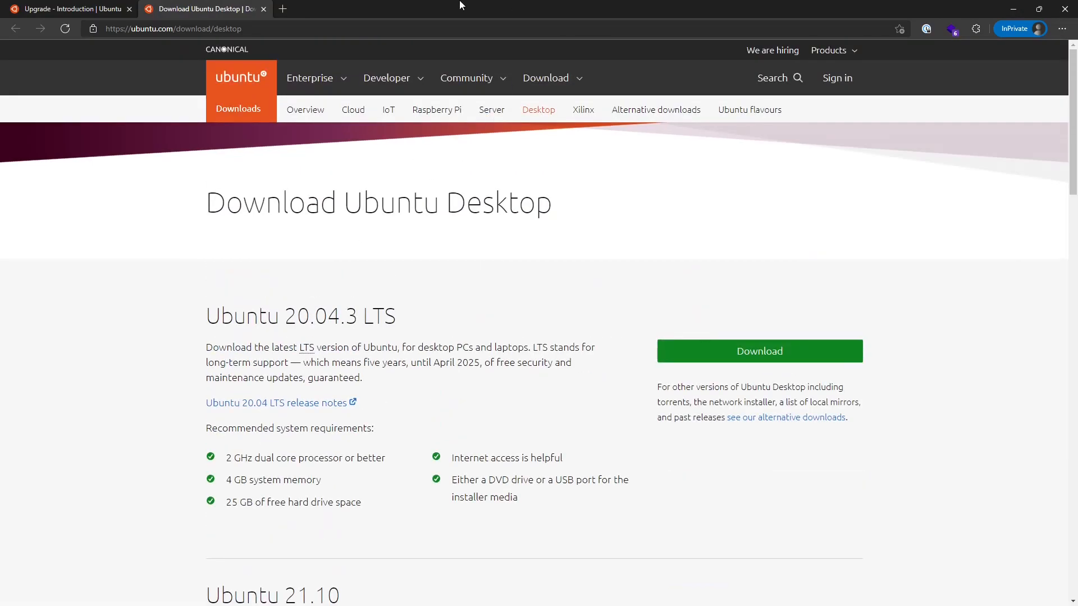
{"action": "left_click", "coordinate": [68, 9]}
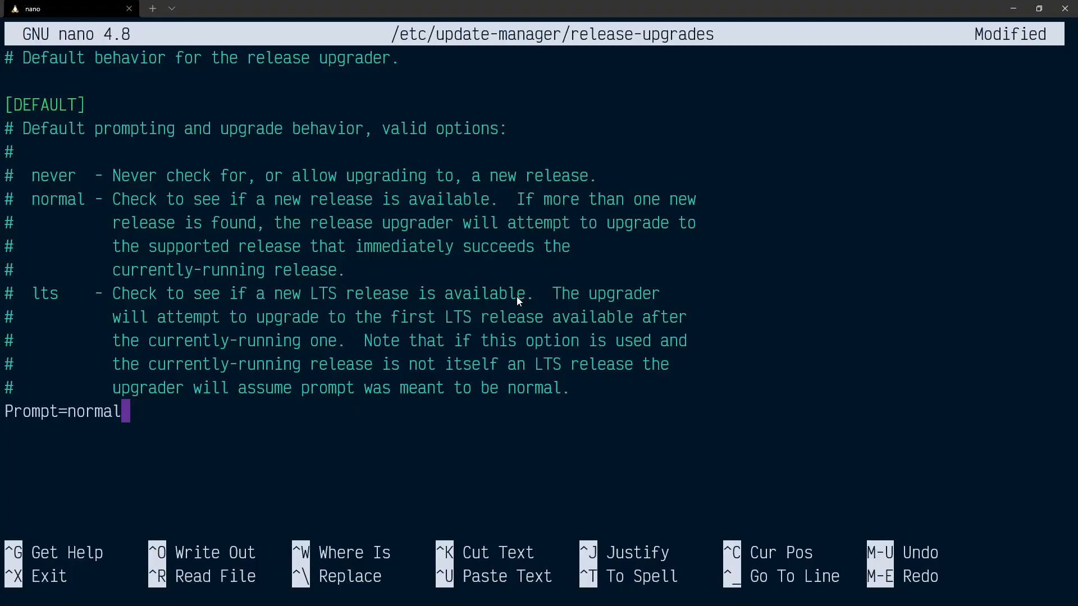
Save and exit nano, then start the upgrade with sudo do-release-upgrade -d
{"action": "key", "text": "ctrl+x"}
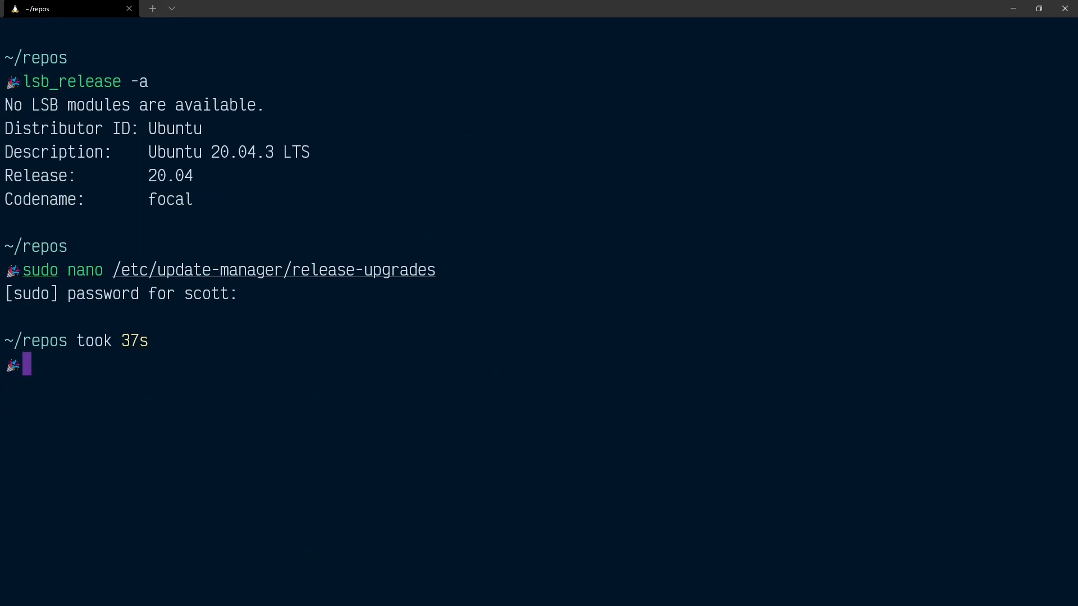
{"action": "type", "text": "sudo nano /etc/update-manager/release-upgrades"}
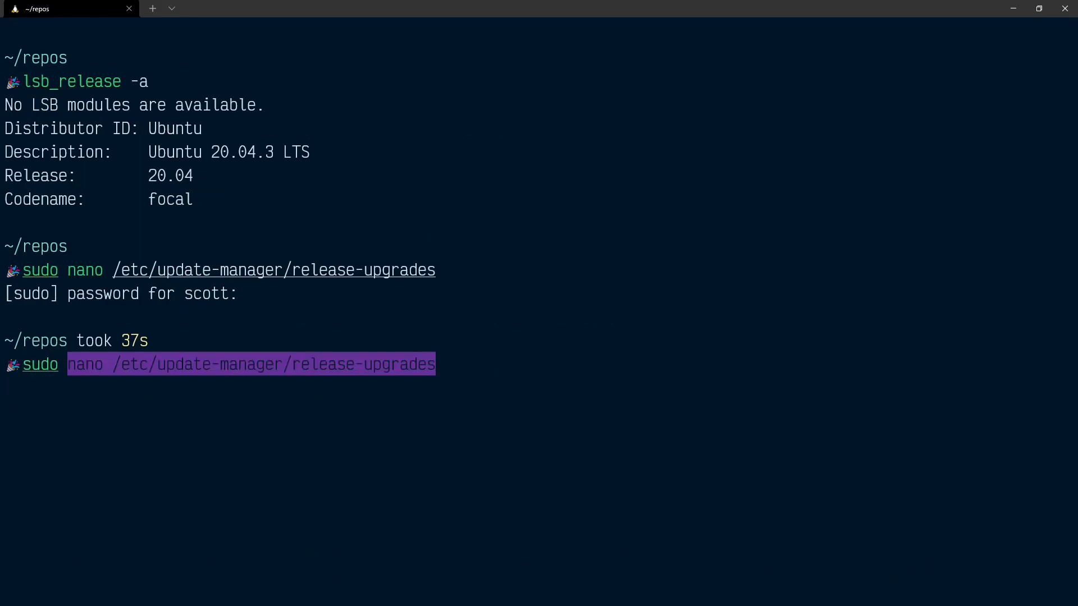
{"action": "type", "text": "do-releas"}
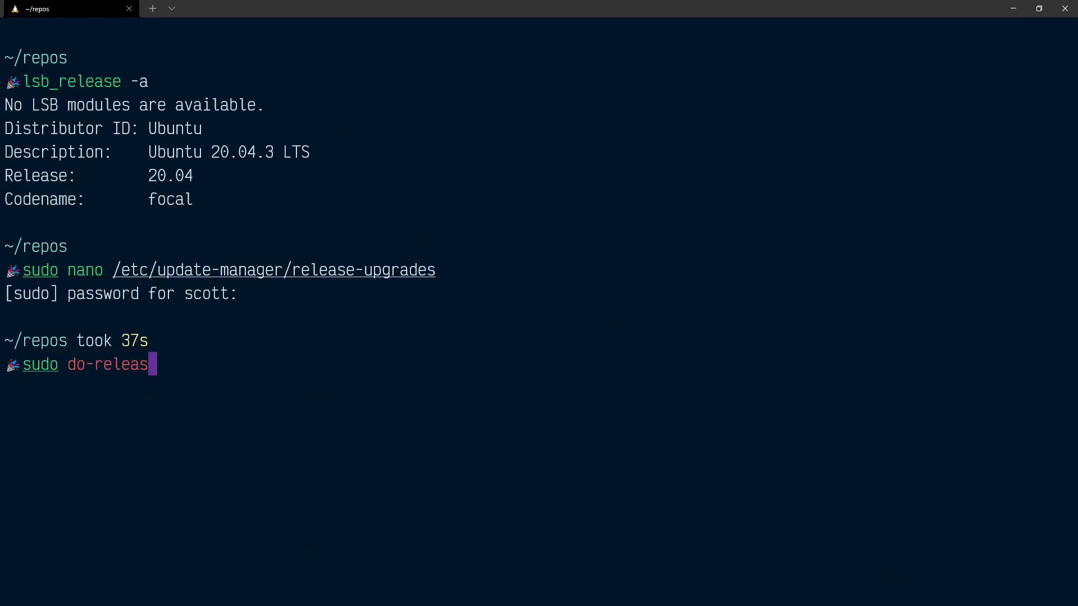
{"action": "type", "text": "e-upgrade"}
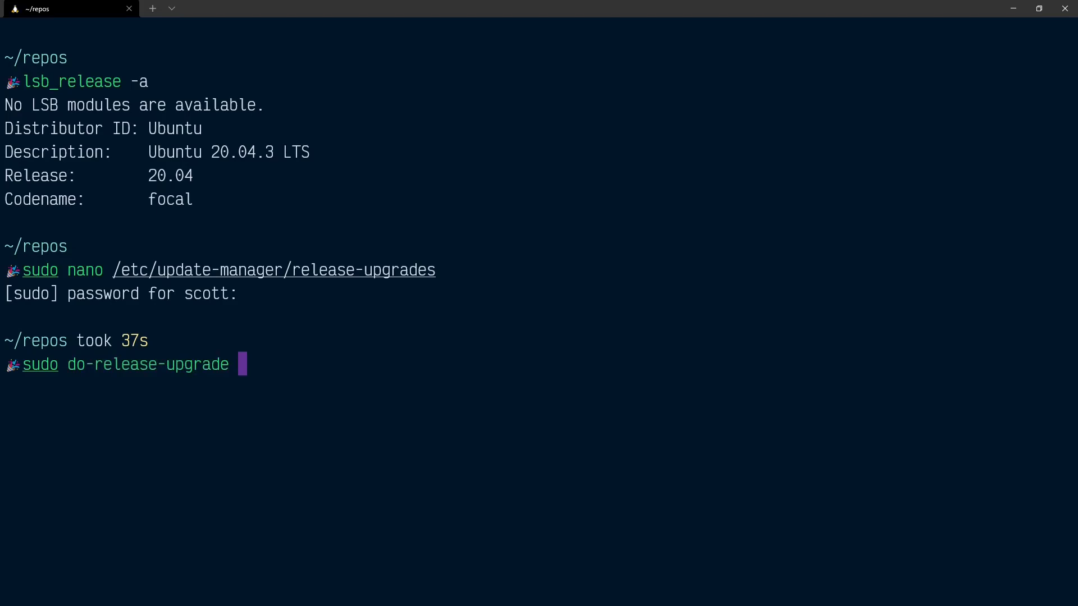
{"action": "type", "text": "-d"}
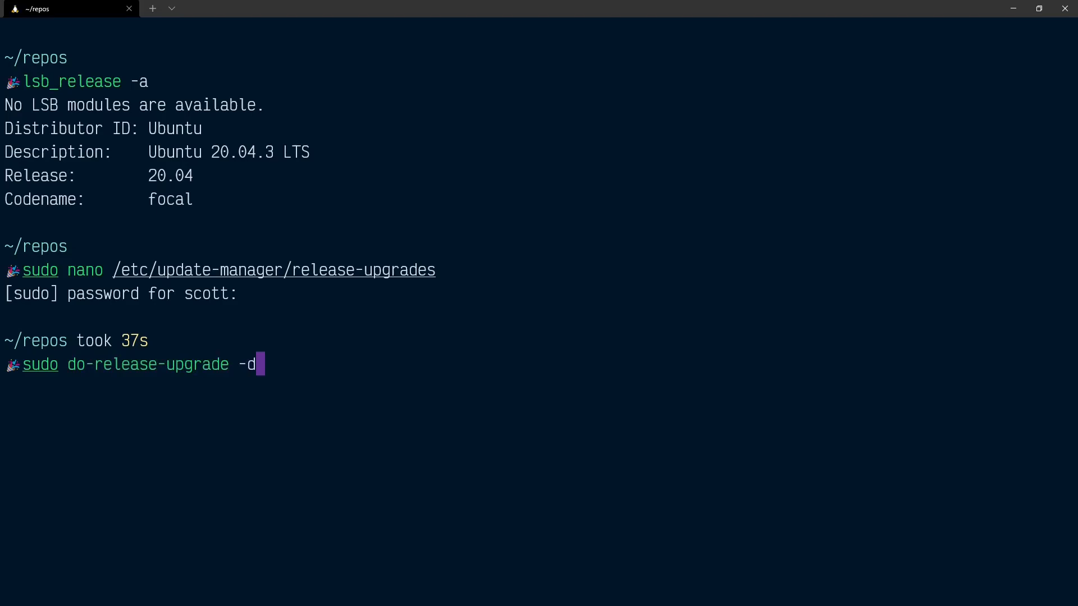
{"action": "key", "text": "Return"}
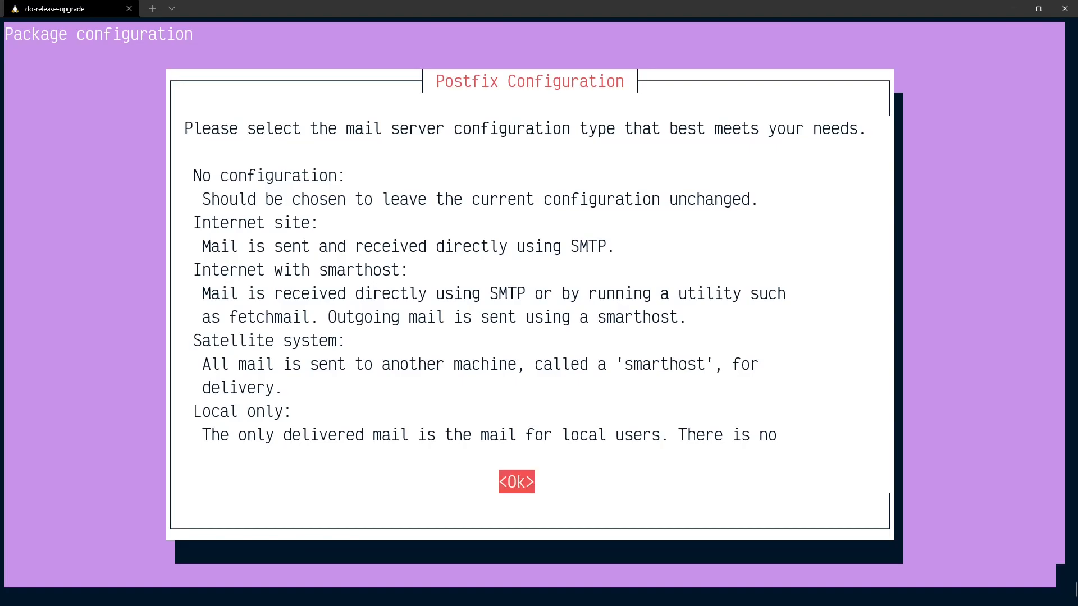
Accept the Postfix configuration notice so the upgrade continues to the obsolete-package prompt
{"action": "left_click", "coordinate": [516, 482]}
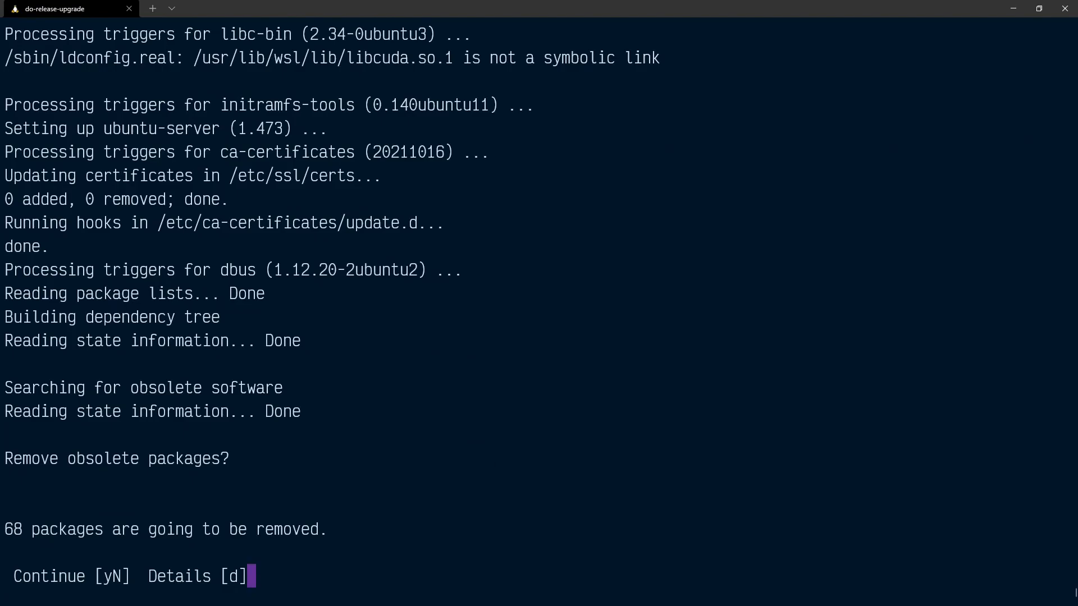
Answer y to remove the 68 obsolete packages and y to the restart prompt
{"action": "type", "text": "y"}
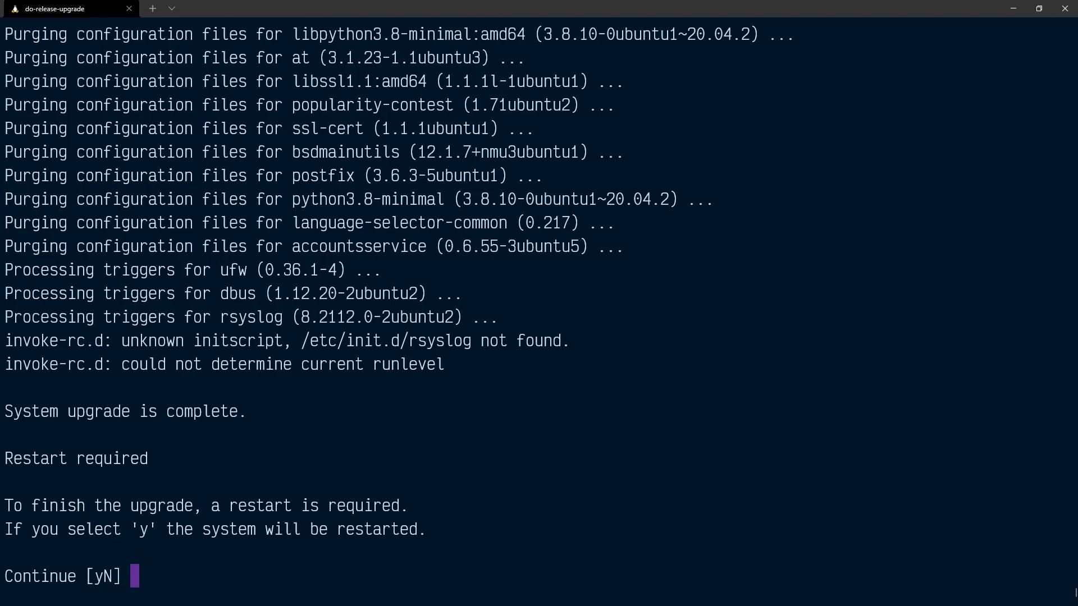
{"action": "type", "text": "y"}
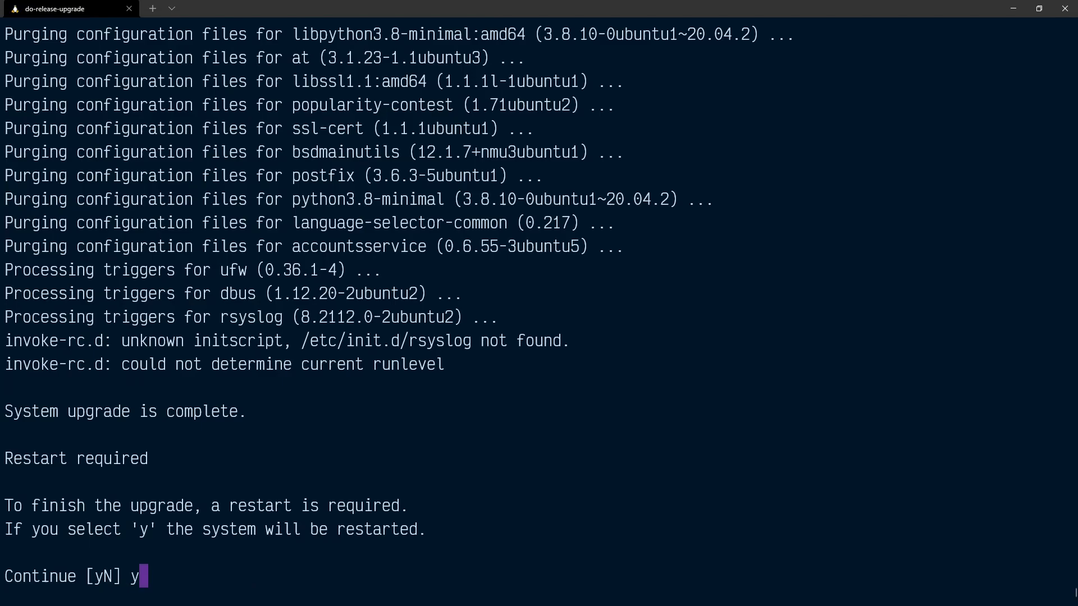
{"action": "key", "text": "Return"}
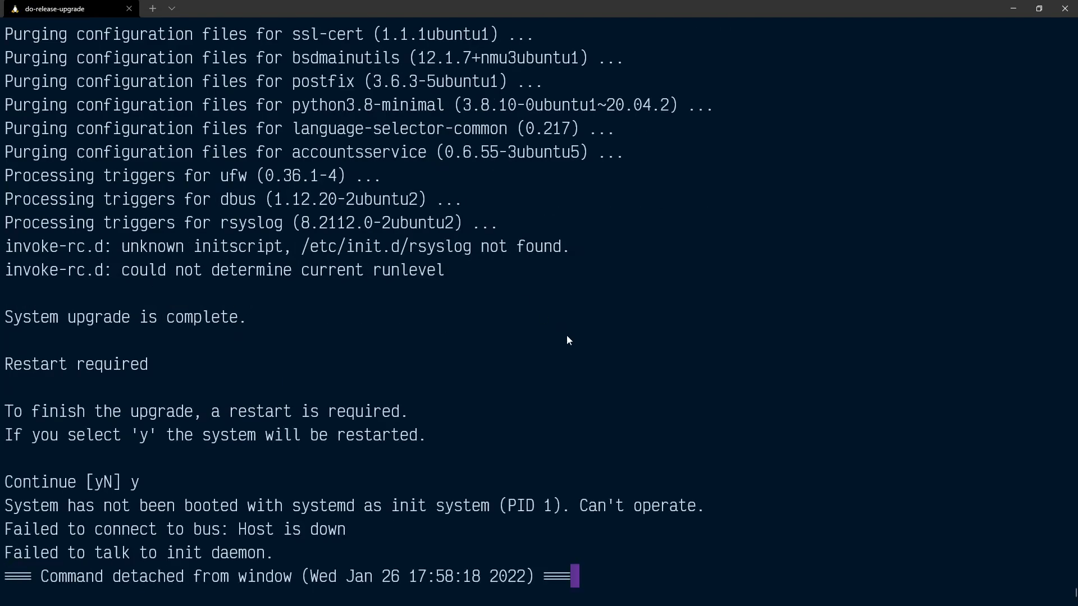
{"action": "mouse_move", "coordinate": [579, 579]}
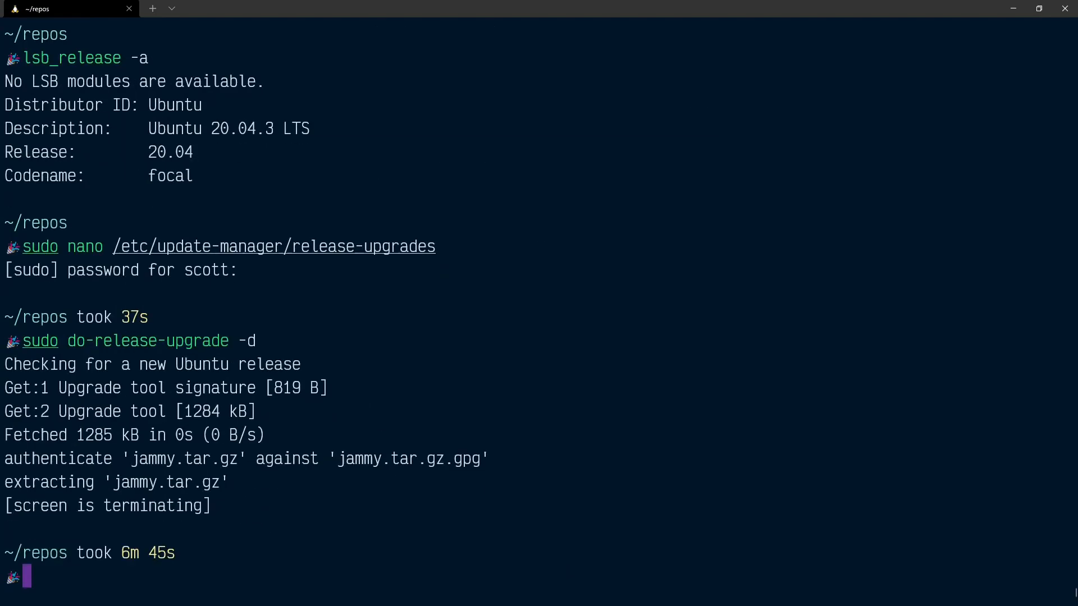
Run lsb_release -a to confirm the system now reports Ubuntu 22.04 Jammy Jellyfish
{"action": "type", "text": "lsb_release -a"}
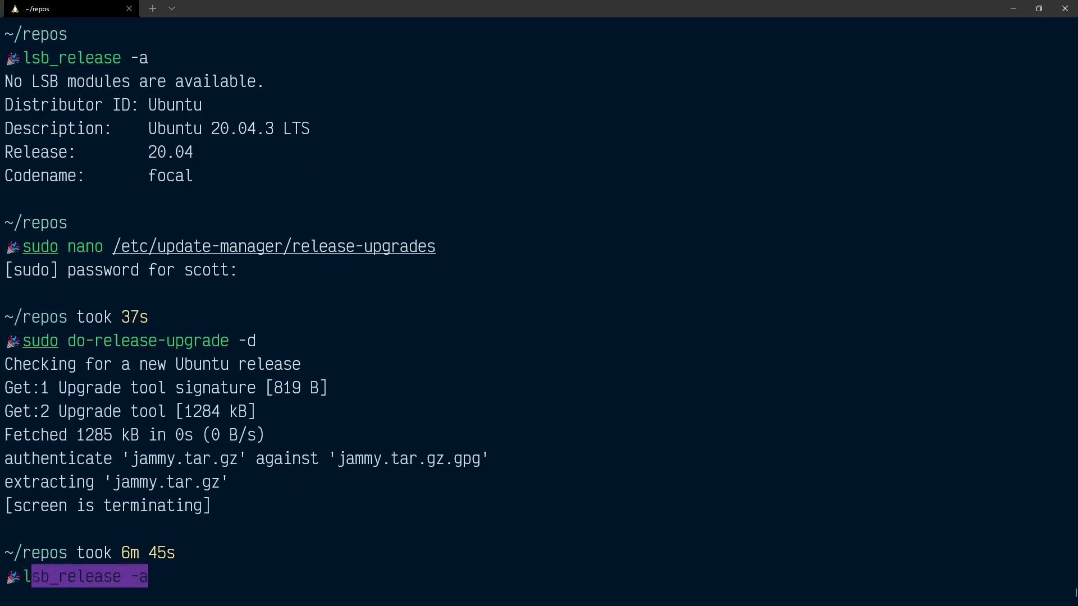
{"action": "key", "text": "Return"}
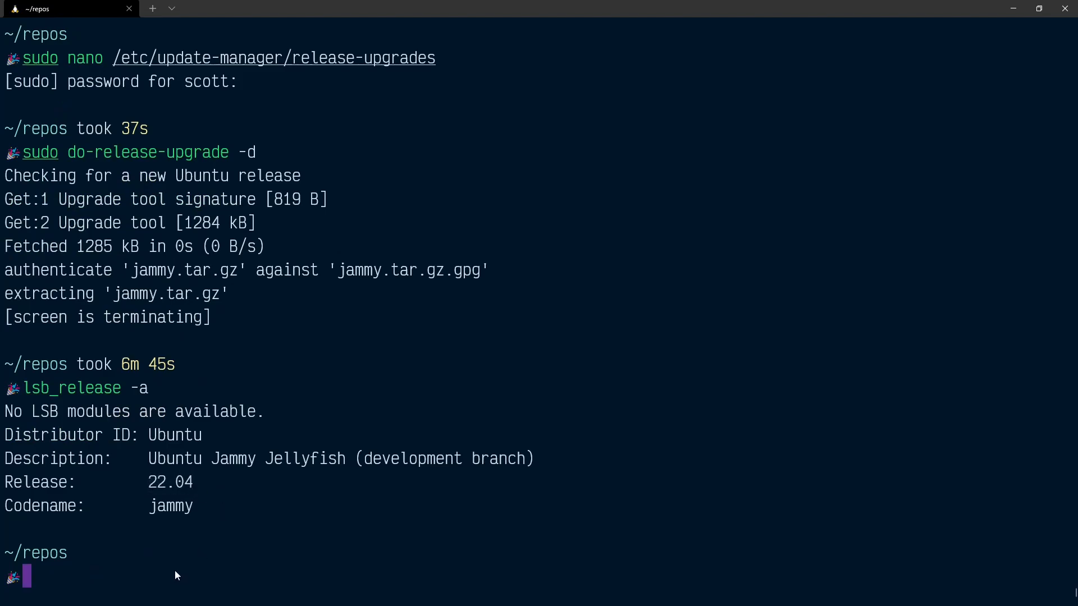
{"action": "mouse_move", "coordinate": [150, 579]}
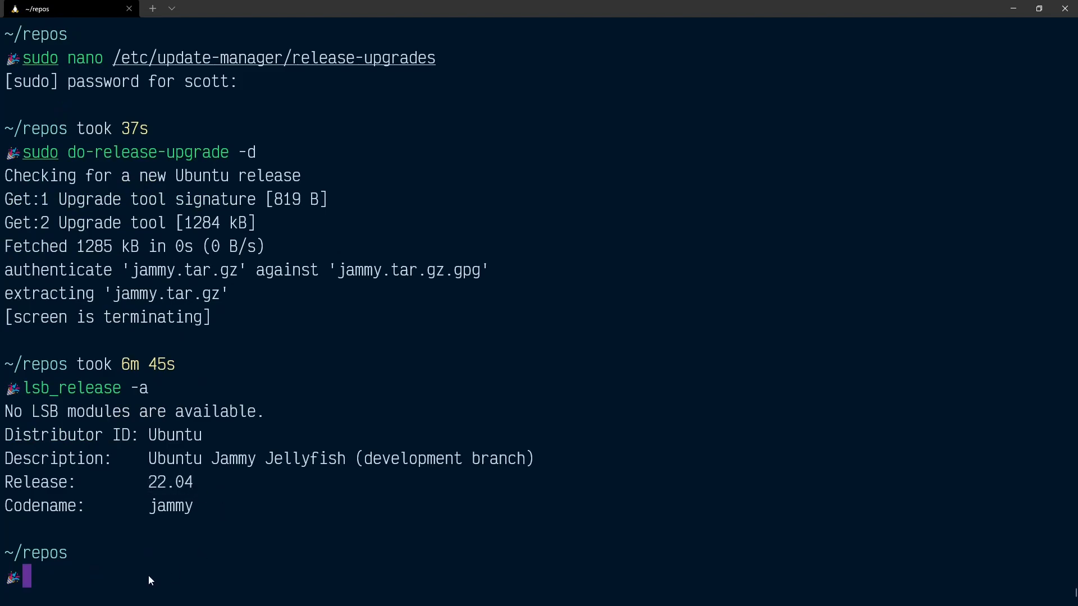